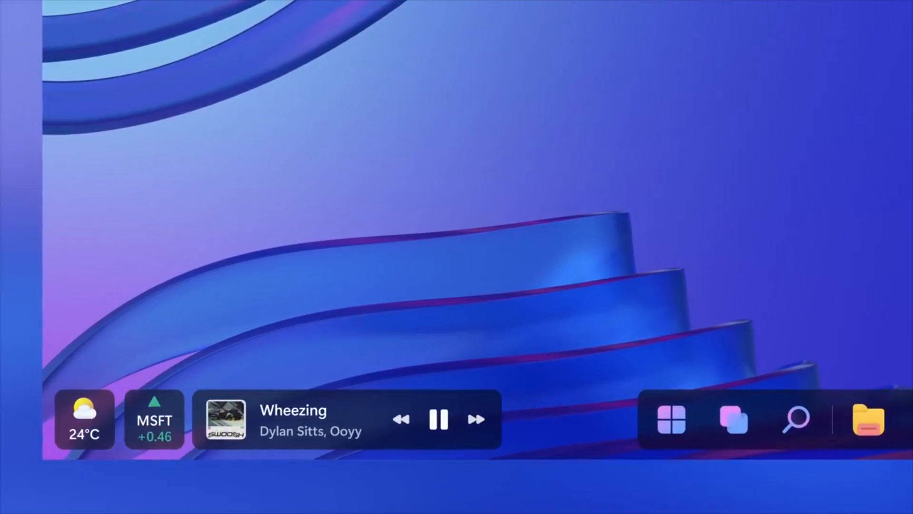
Step: Expand the taskbar weather widget into the full dashboard with clock, Eskişehir weather, watchlist, to-do and calendar
{"action": "left_click", "coordinate": [670, 419]}
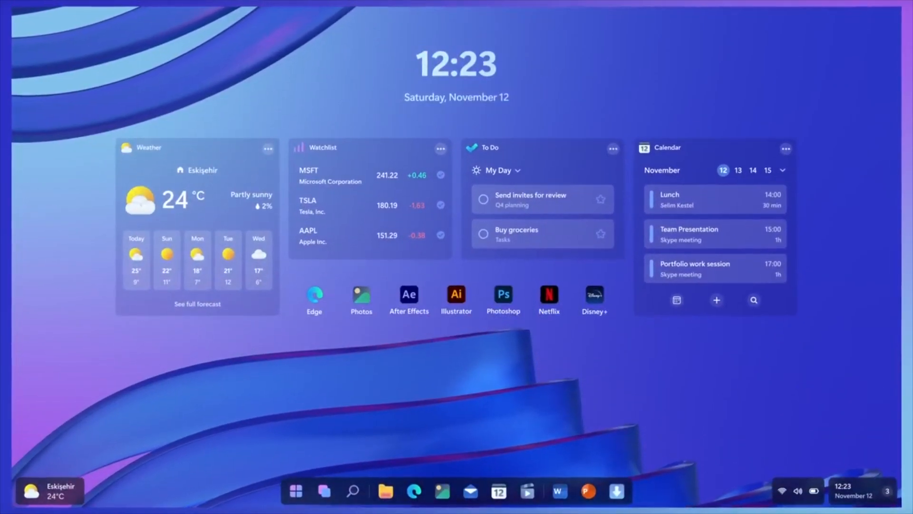